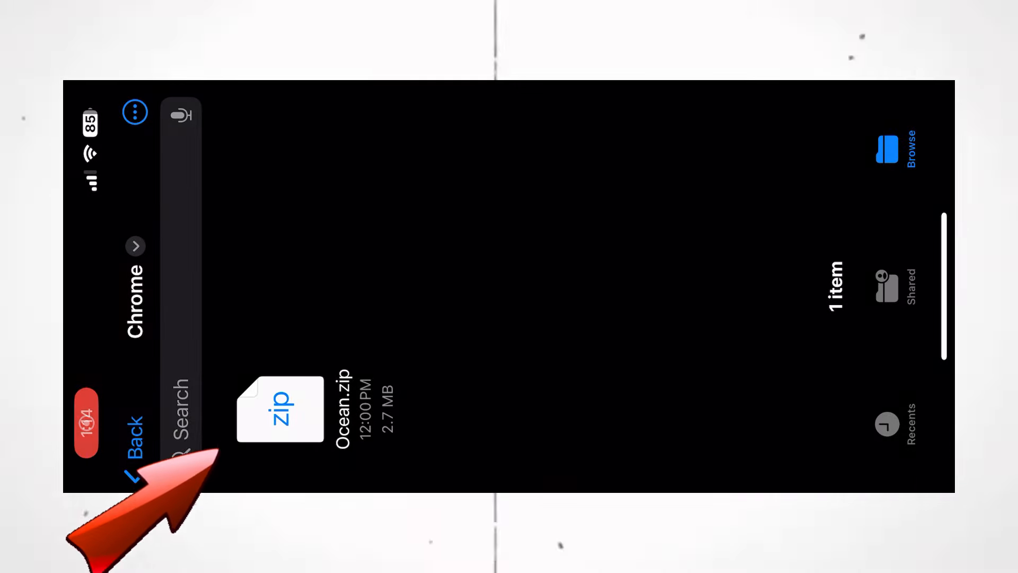
Extract the Ocean.zip archive in Files, confirming the password prompt
left_click(280, 409)
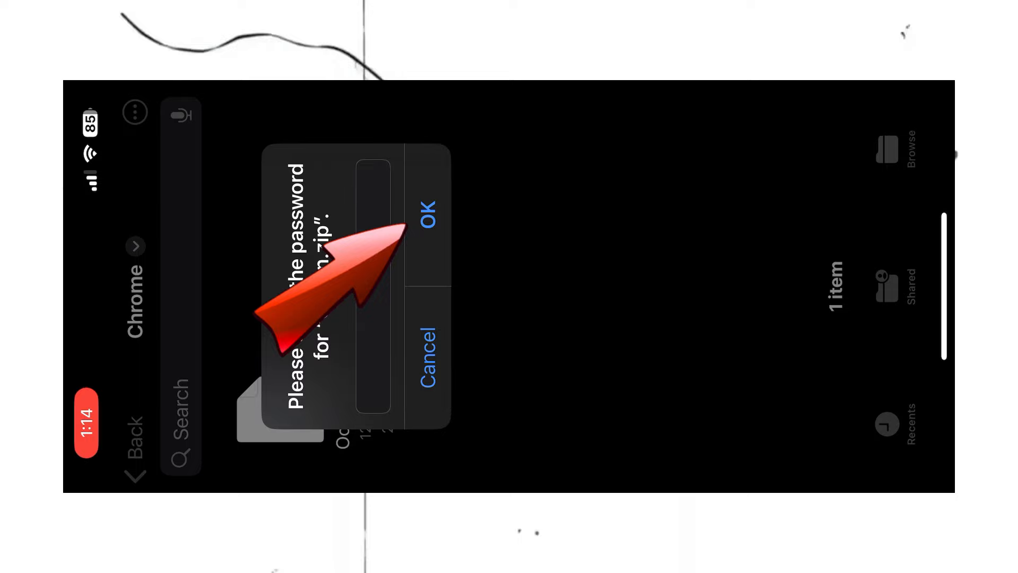
left_click(427, 221)
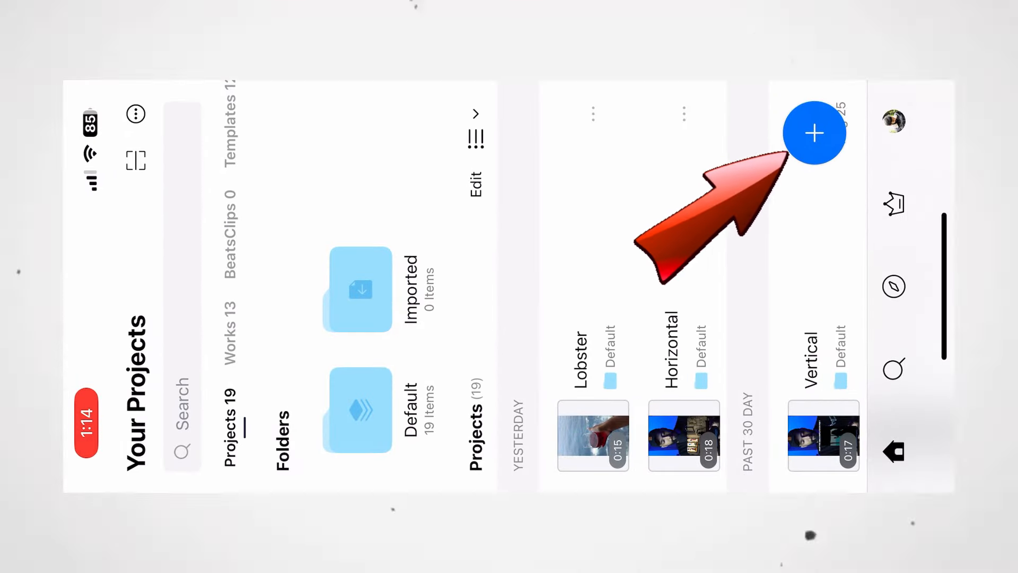
Create a new VN project with the 0:19 wine-glass-over-sea clip
left_click(814, 133)
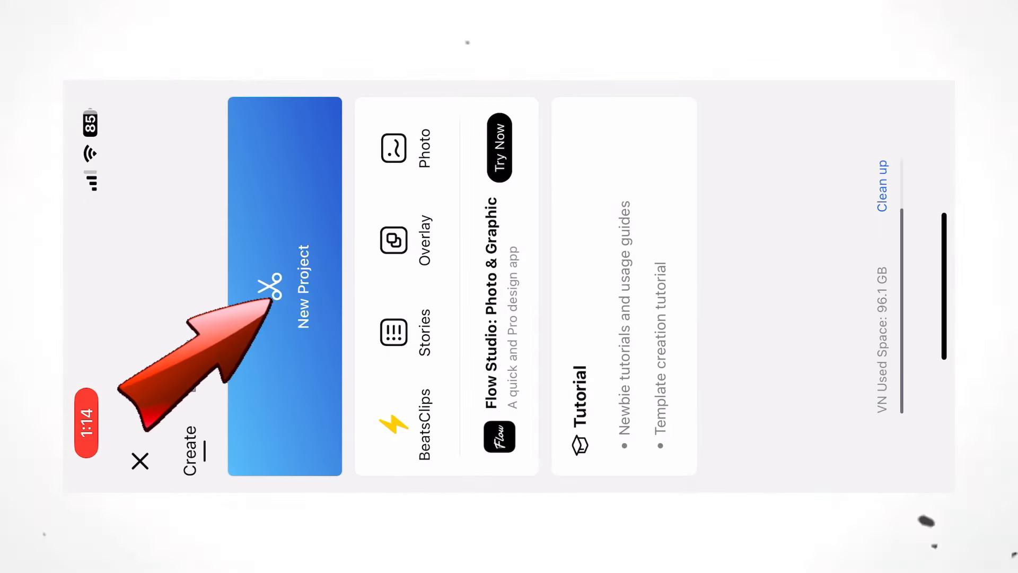
left_click(298, 289)
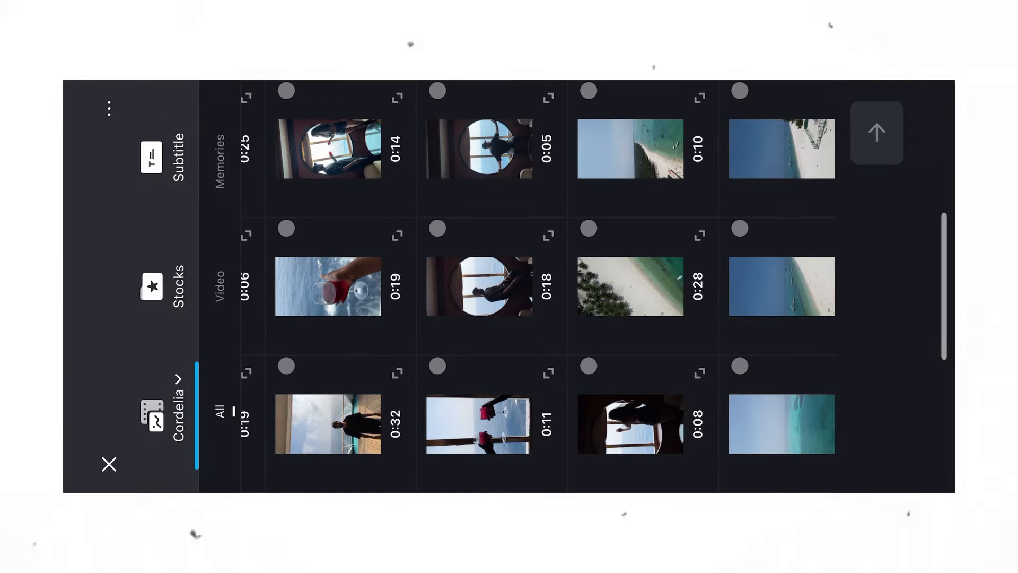
left_click(327, 287)
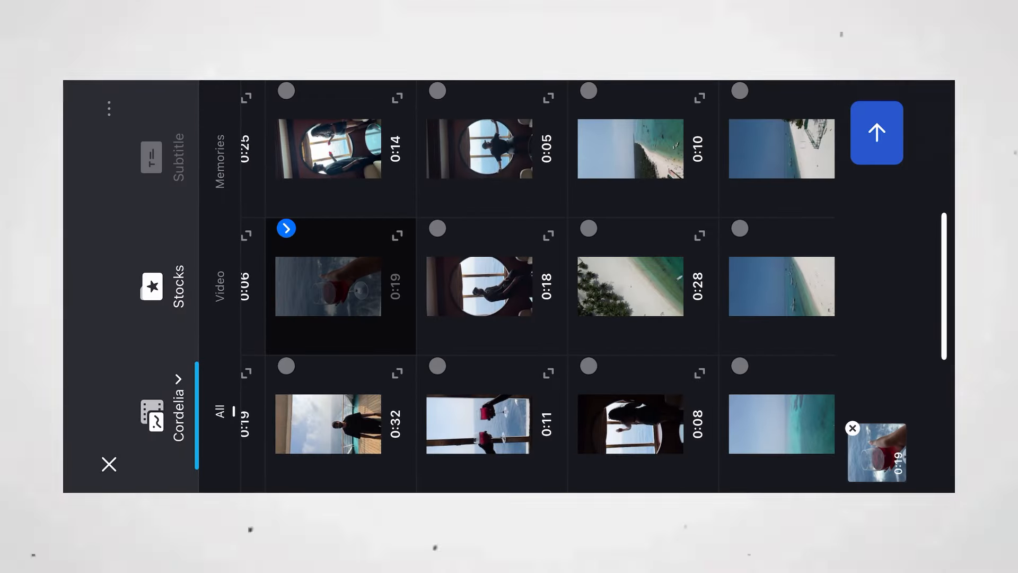
left_click(876, 132)
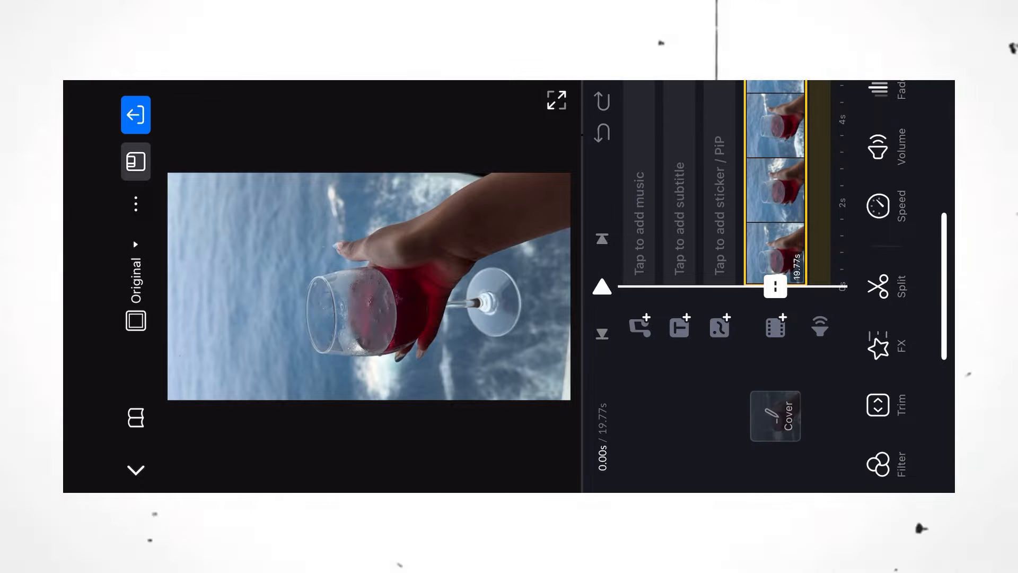
Import the Ocean.cube LUT from the Files app as a custom clip filter
left_click(877, 466)
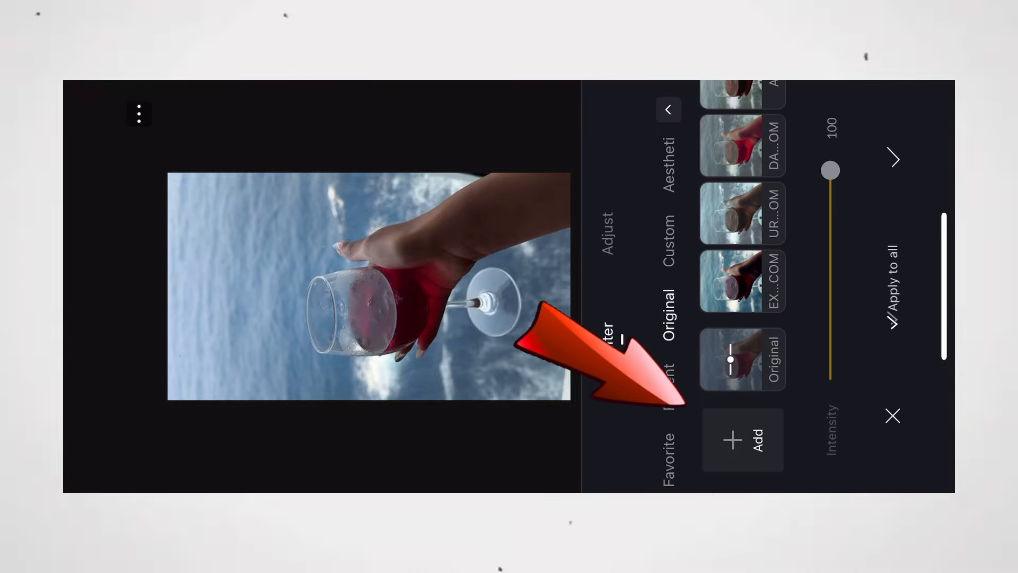
left_click(742, 439)
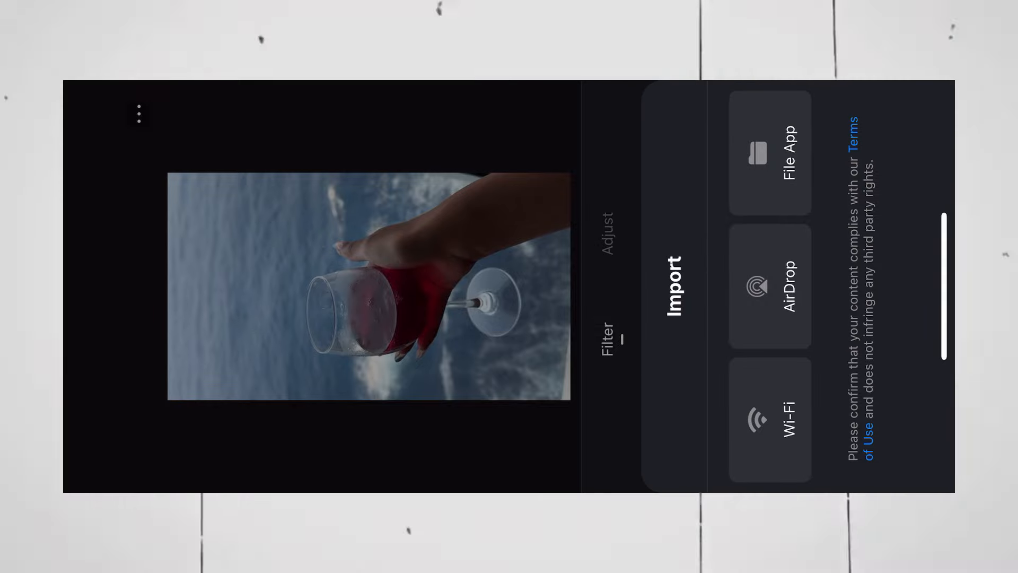
left_click(769, 153)
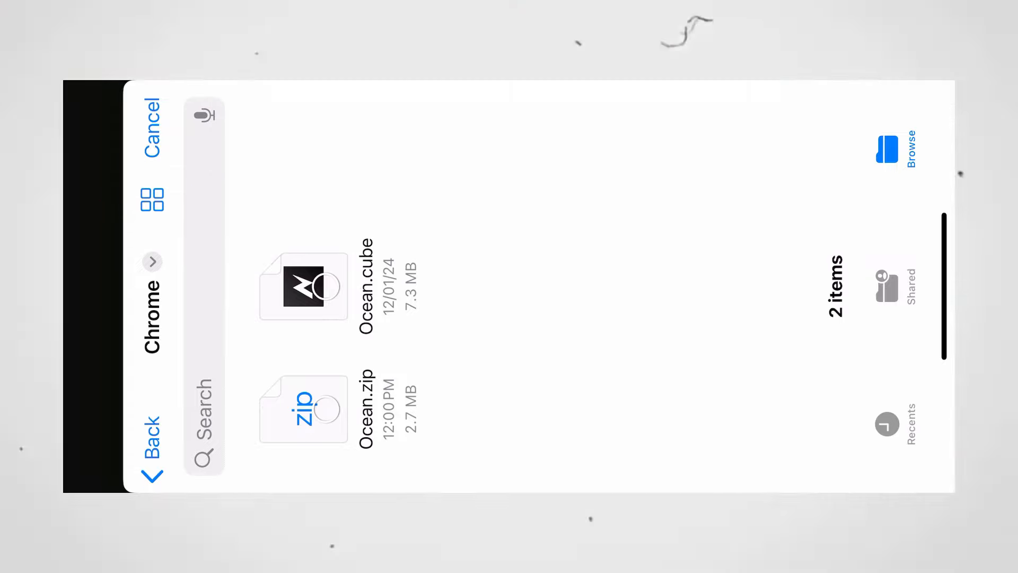
left_click(302, 286)
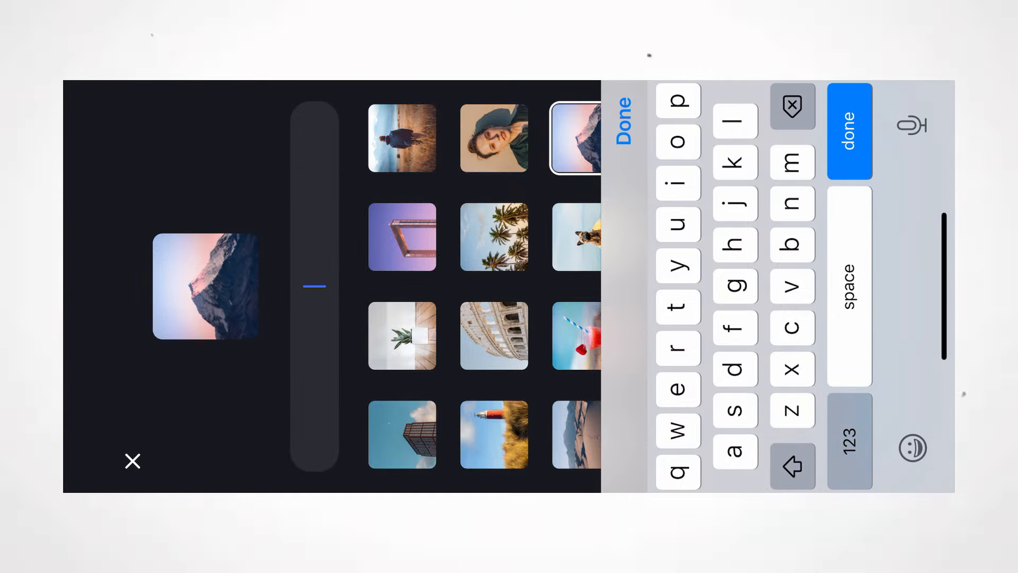
Save the imported Ocean filter into a new filter library named 'Travel'
type("Travel")
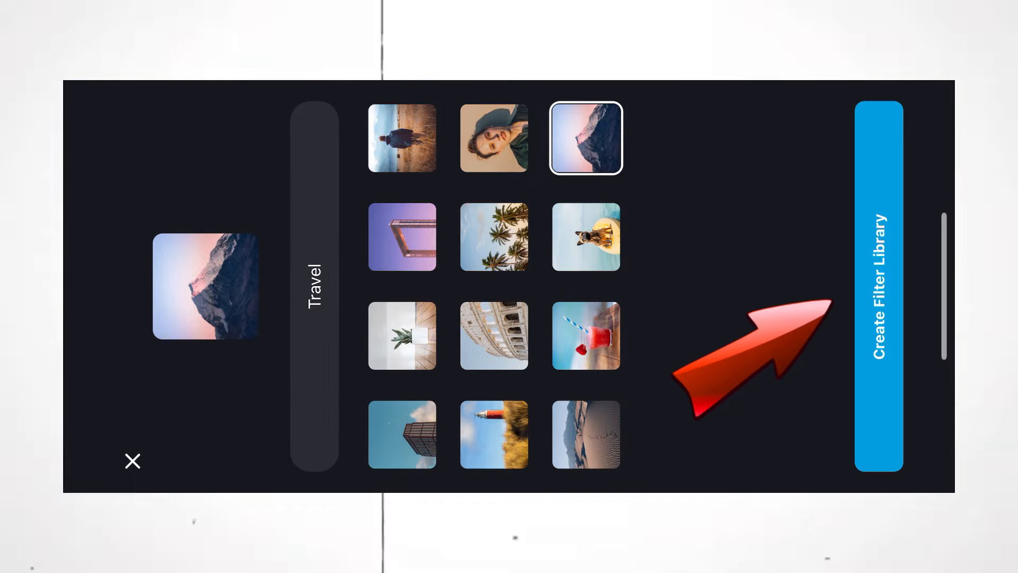
left_click(879, 284)
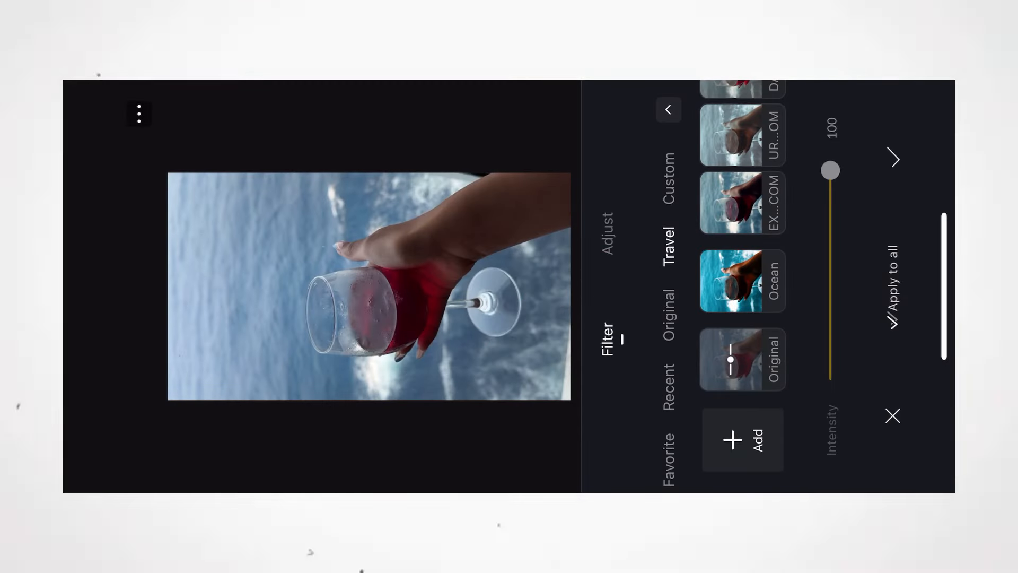
Apply the Ocean filter from the Travel library at intensity 100
scroll("down", 3)
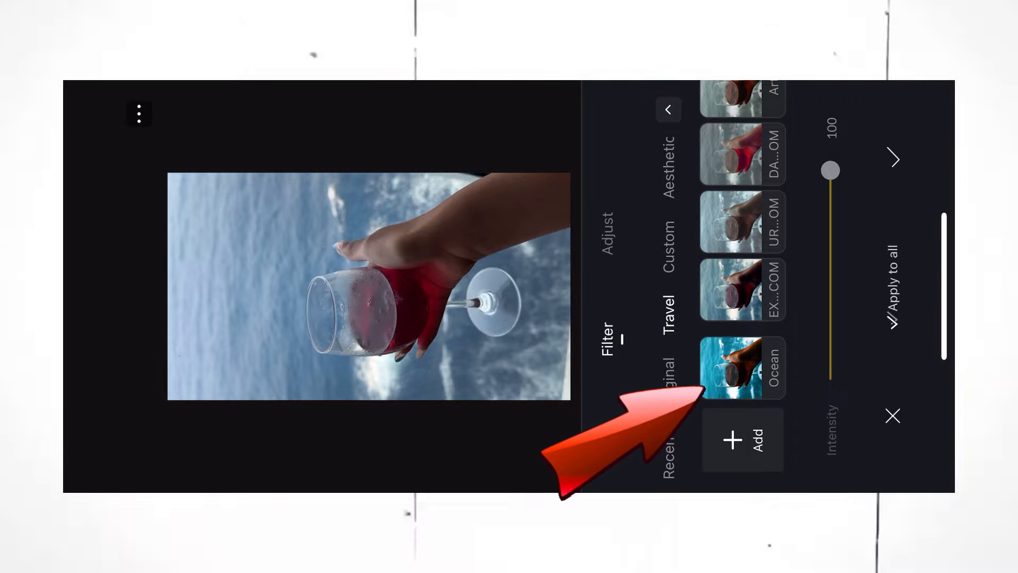
left_click(741, 368)
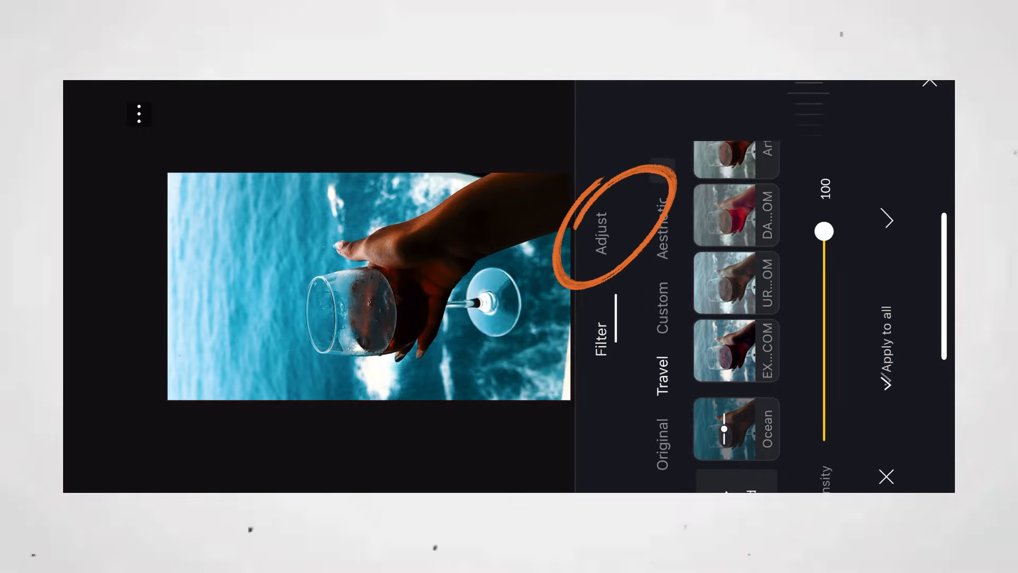
Browse the Adjust sliders, then export the teal-graded wine-glass video
left_click(605, 231)
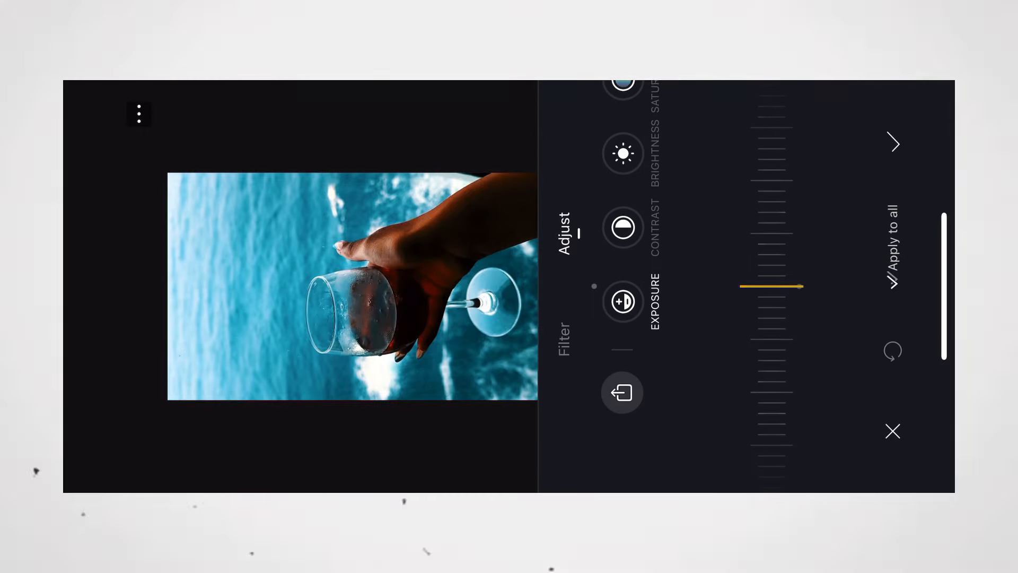
scroll("down", 3)
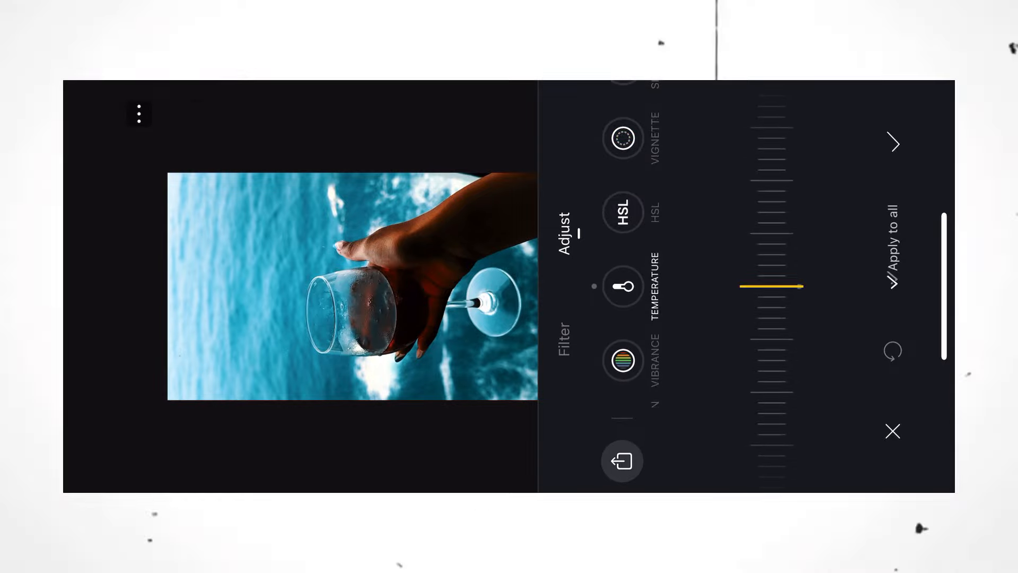
scroll("down", 3)
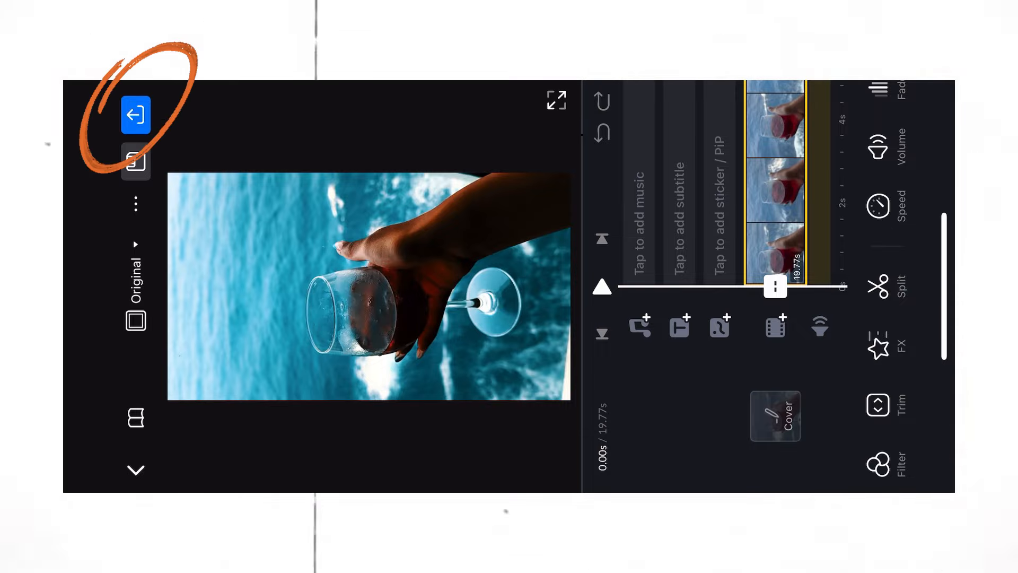
left_click(136, 113)
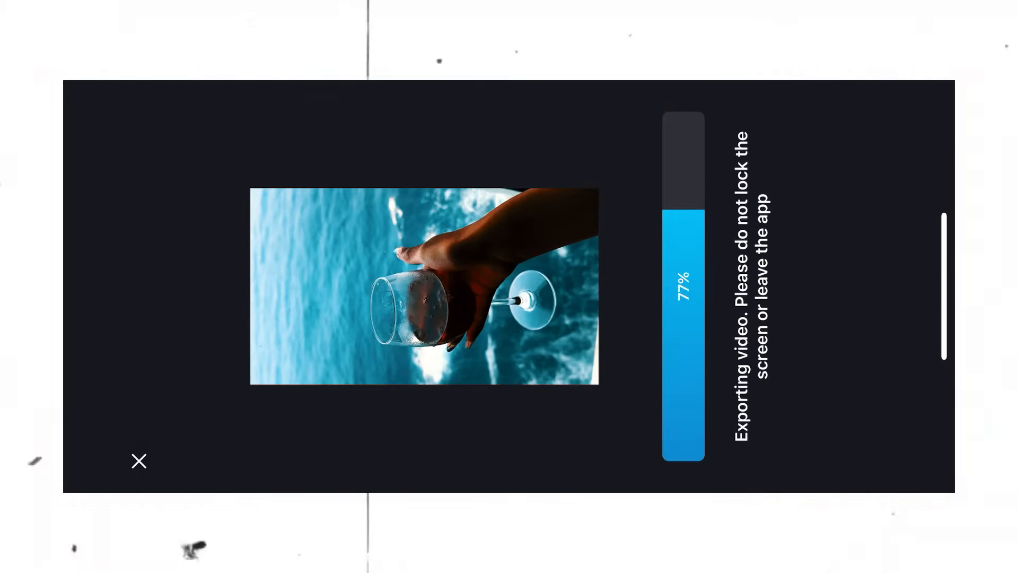